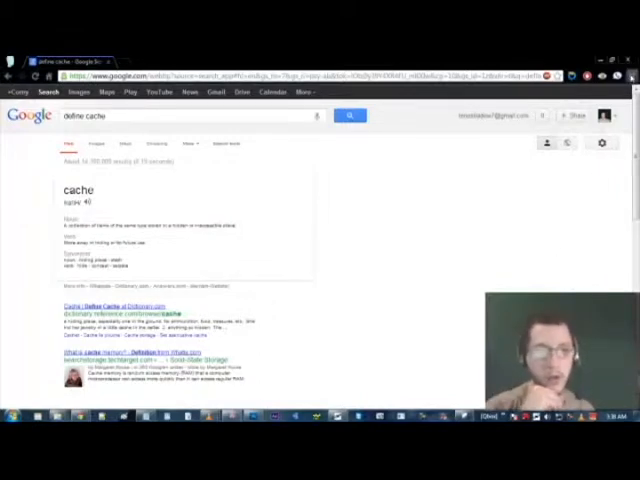
Step: Show Chrome's History page listing today's visited pages from the browser menu
click(610, 131)
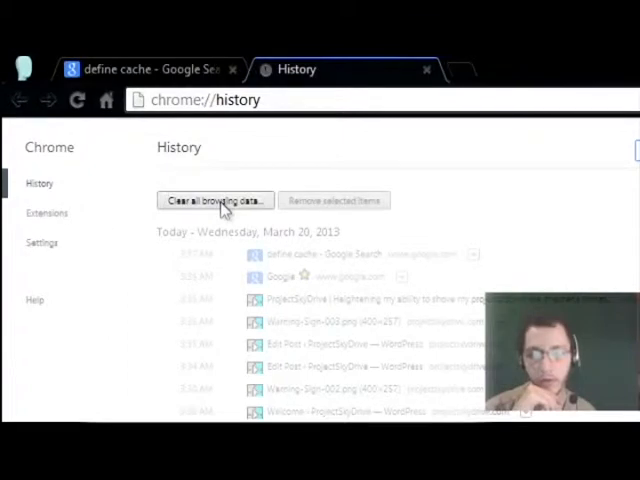
Step: Clear only 'Empty the cache' for the past week via Clear browsing data
click(214, 200)
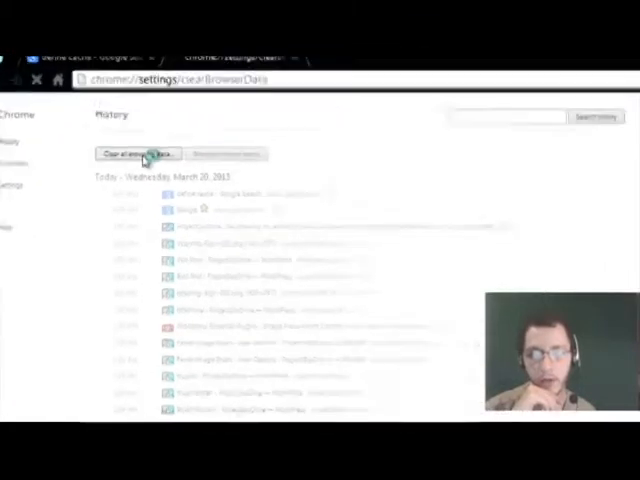
click(138, 154)
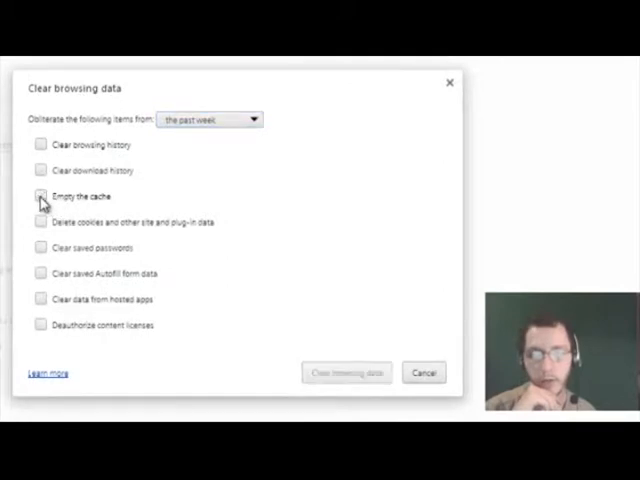
click(41, 196)
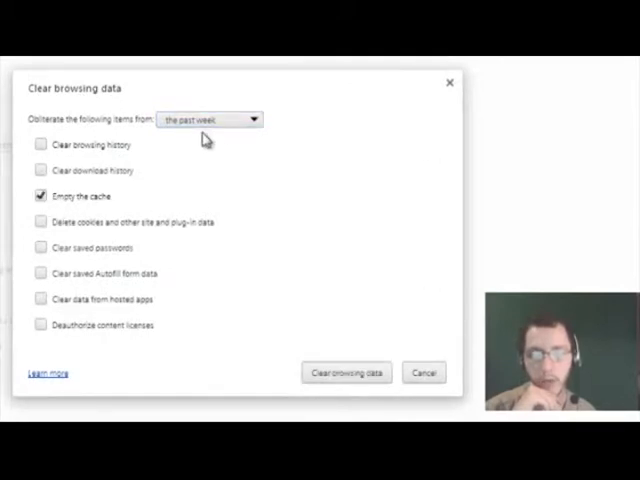
click(208, 119)
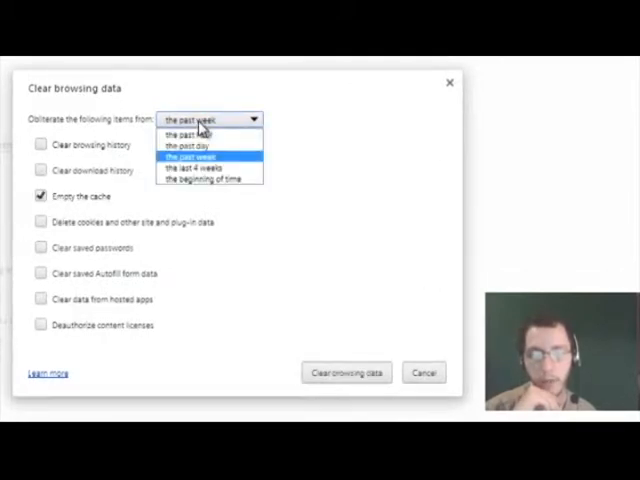
mouse_move(185, 133)
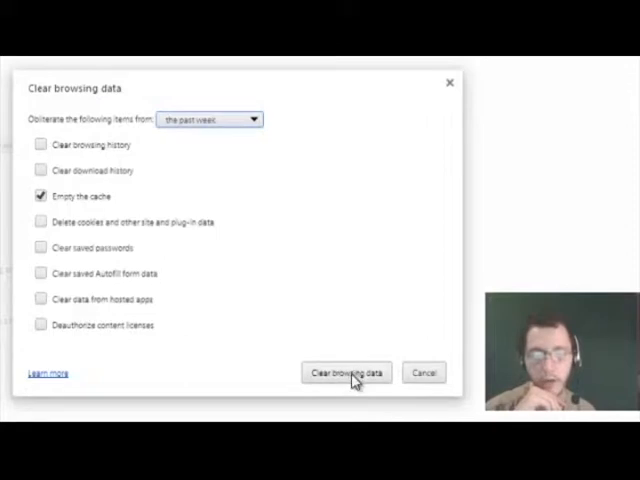
click(346, 372)
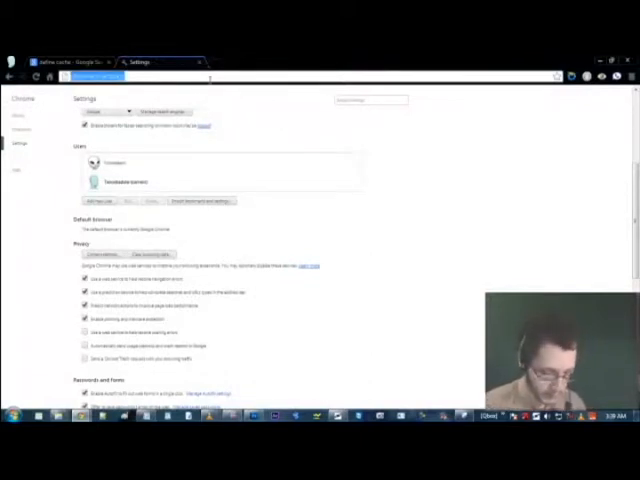
Step: Load projectskydrive.com in the tab and scroll down the site
text(projectskydrive.com)
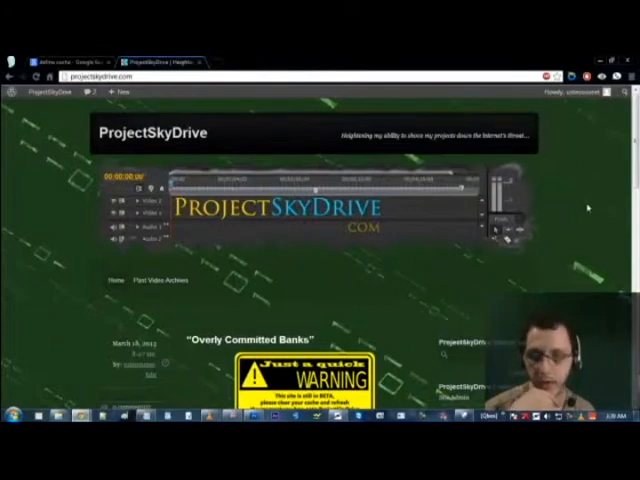
scroll(down, 3)
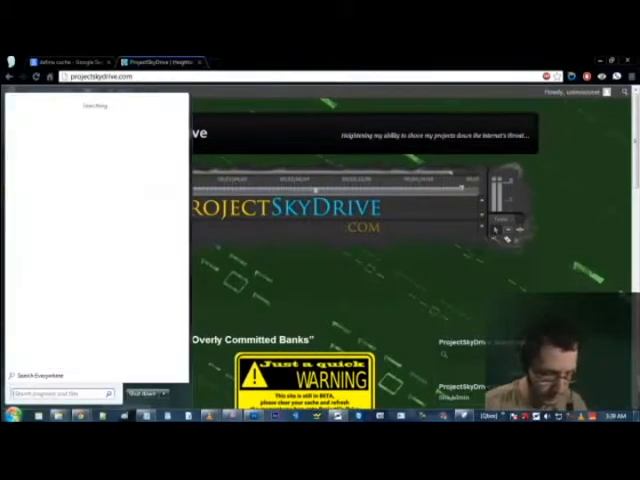
Step: Launch Firefox, clear its 6.2 MB cached web content, and close Options
text(Firefox)
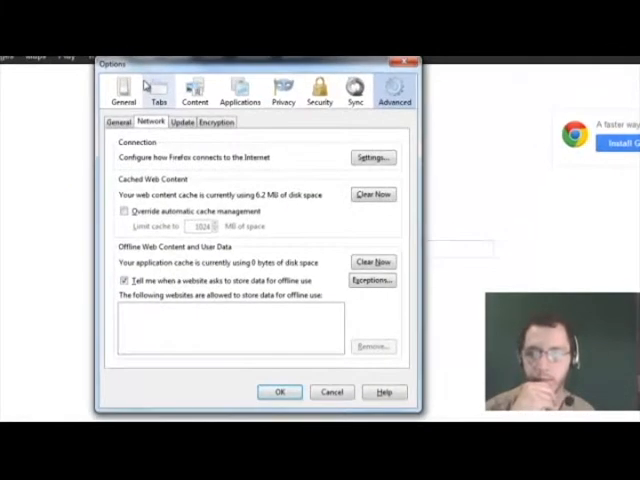
click(120, 90)
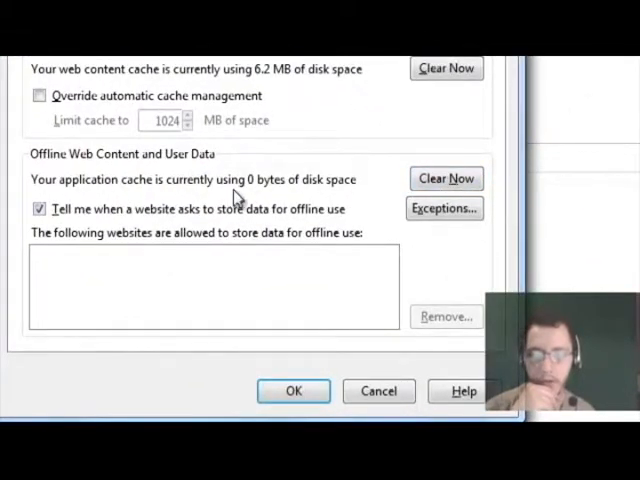
mouse_move(446, 178)
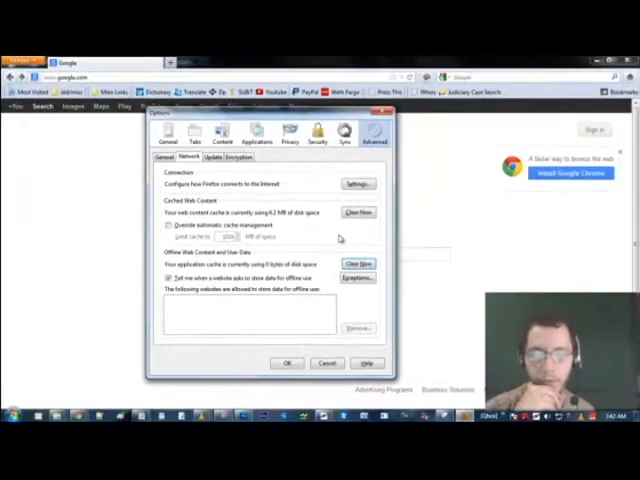
click(287, 363)
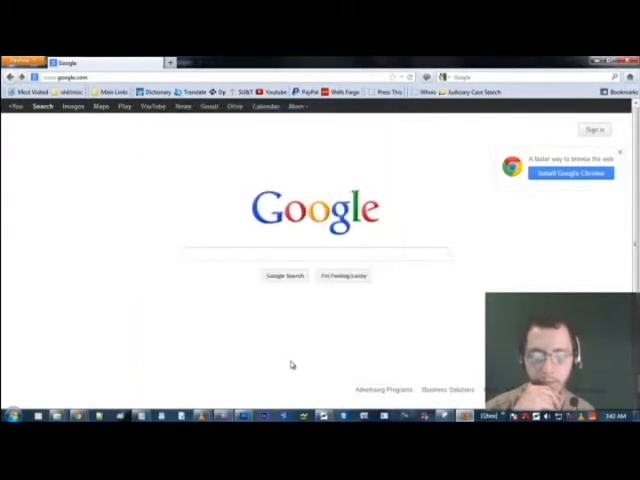
mouse_move(300, 311)
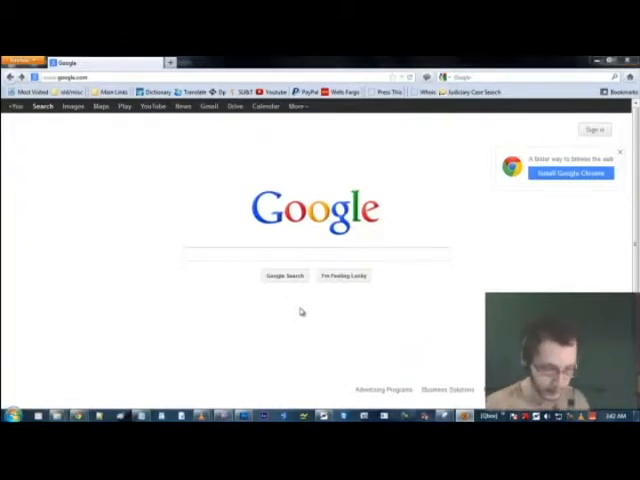
click(8, 414)
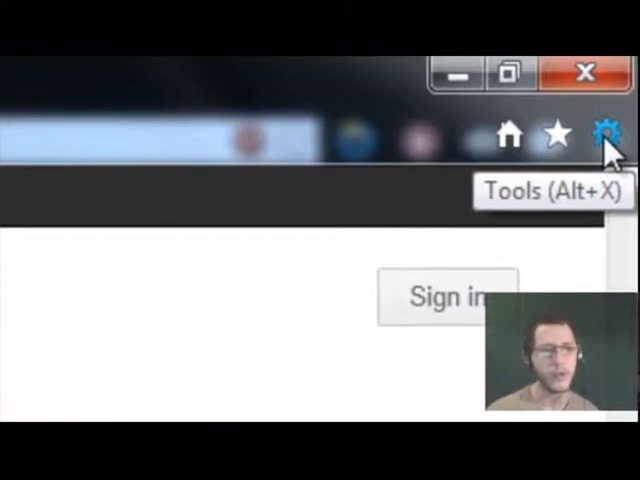
Step: Delete only Temporary Internet files, close Internet Options, and start typing 'projects' as the address
click(601, 135)
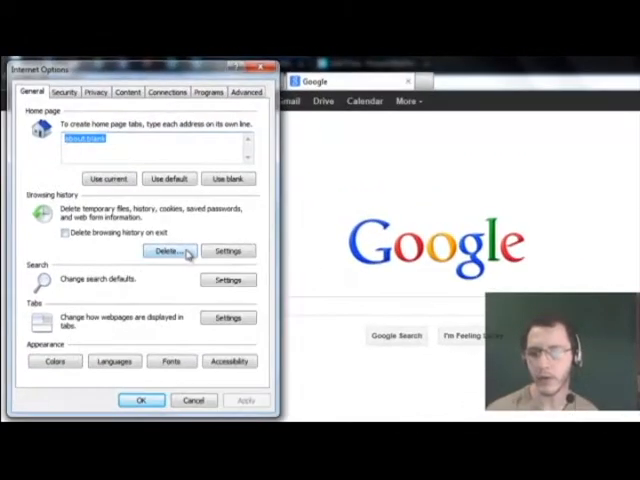
click(168, 251)
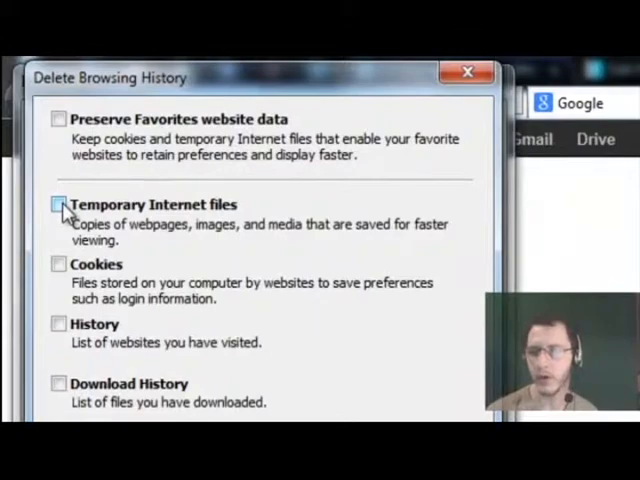
click(59, 204)
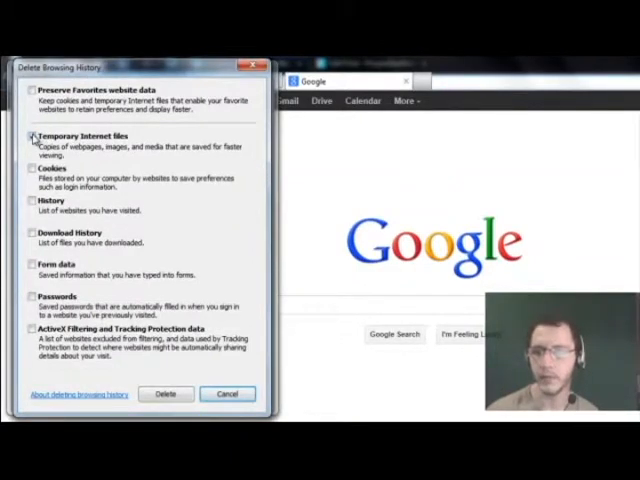
click(30, 136)
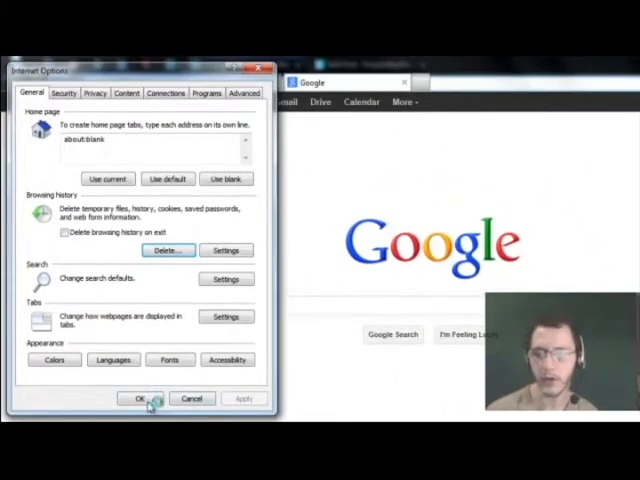
click(139, 398)
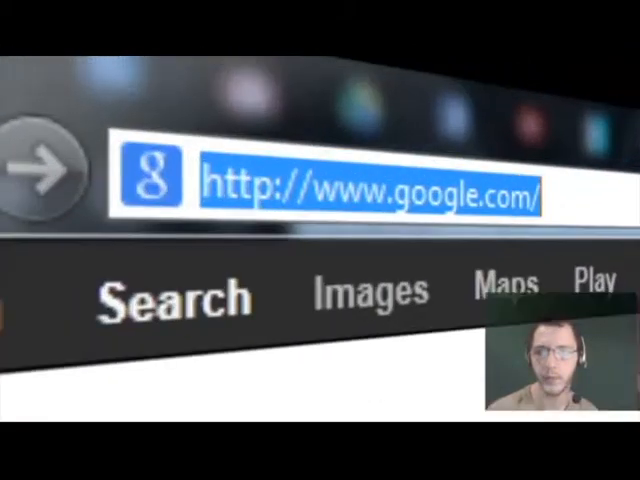
text(projects)
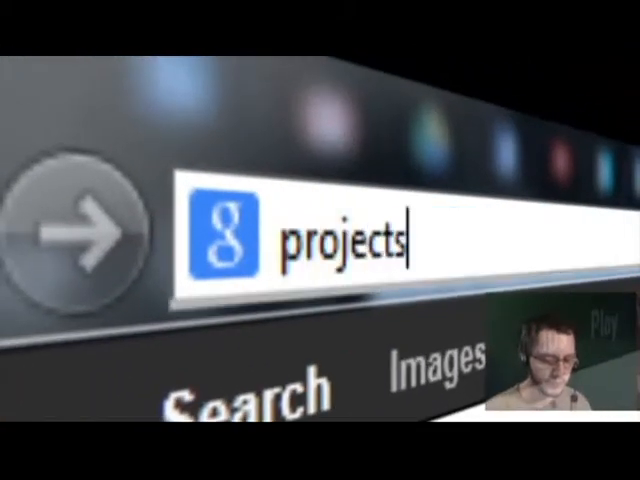